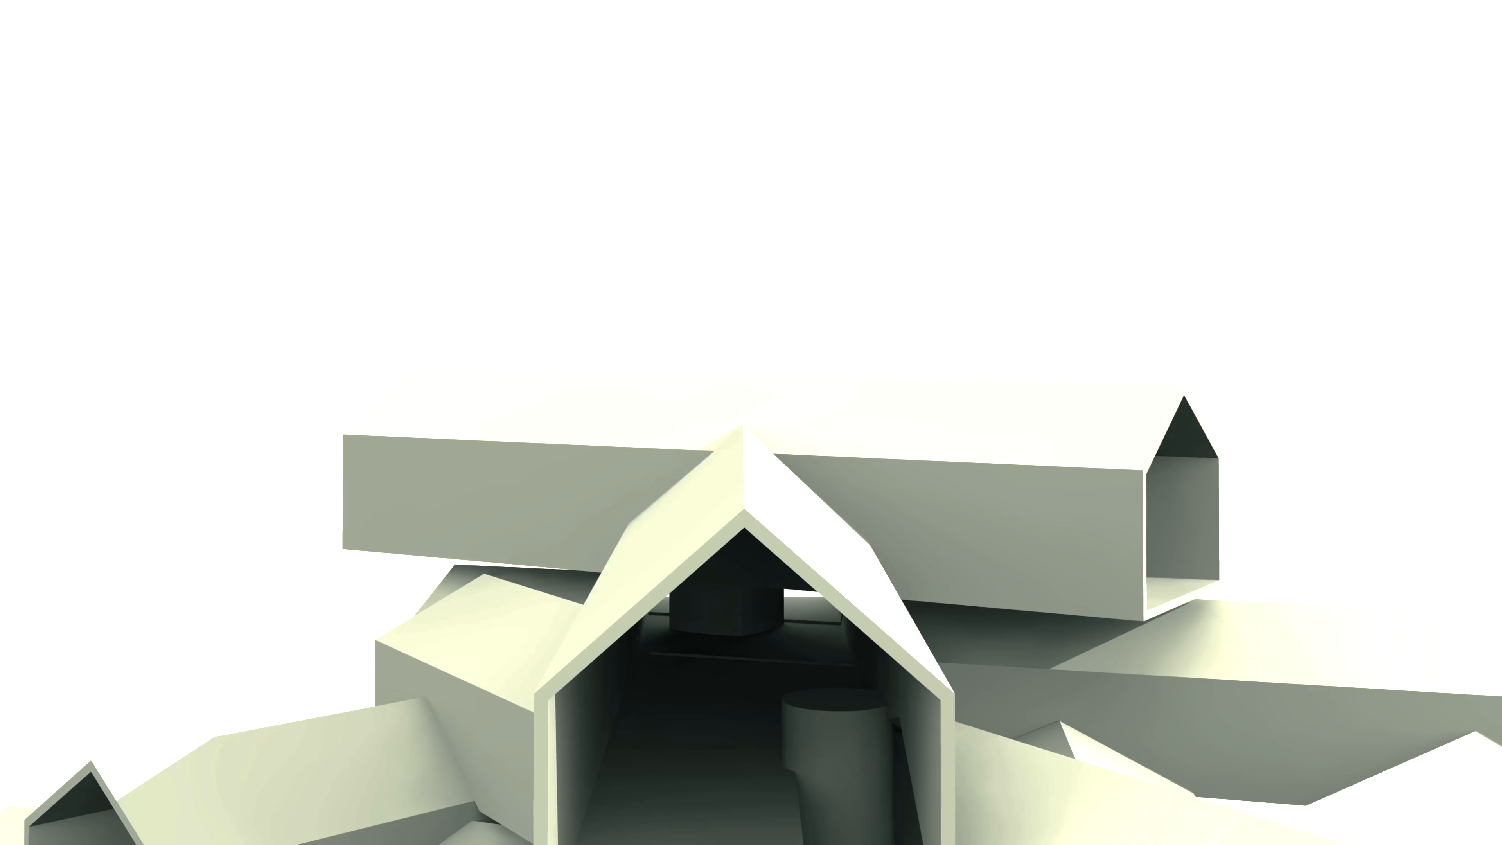
Draw a red annotation line along the roof of the cantilevered top house.
{"action": "left_click_drag", "start_coordinate": [402, 369], "coordinate": [1160, 382]}
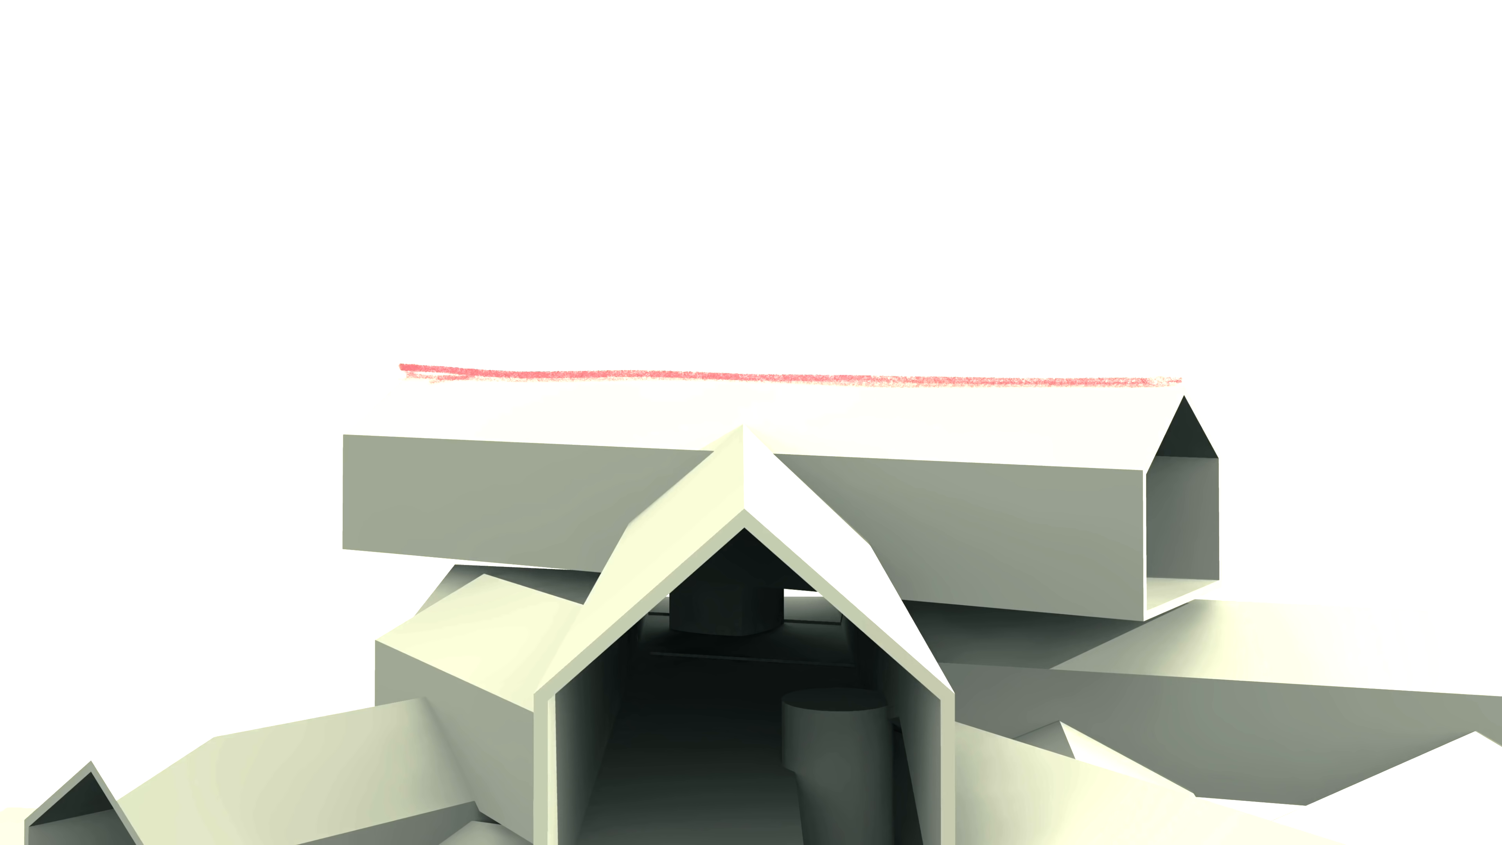